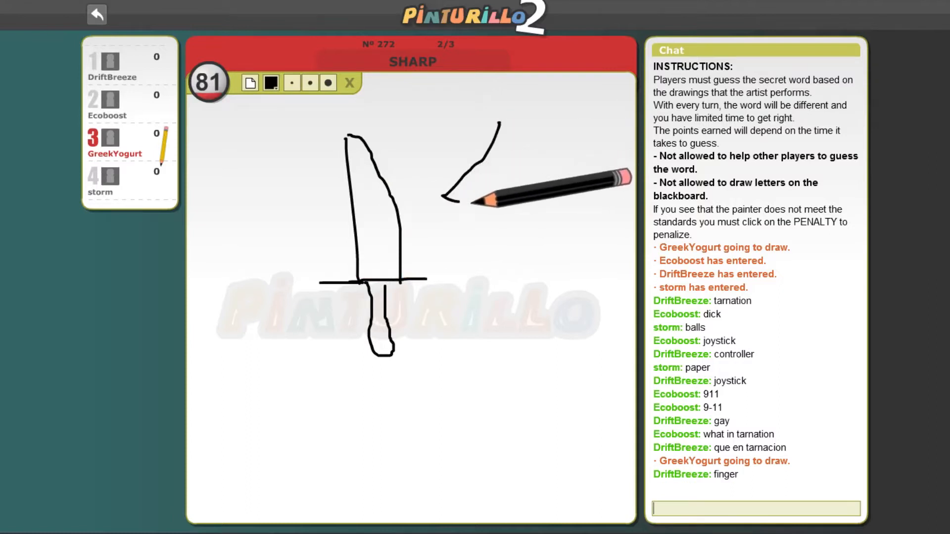
mouse_move(445, 188)
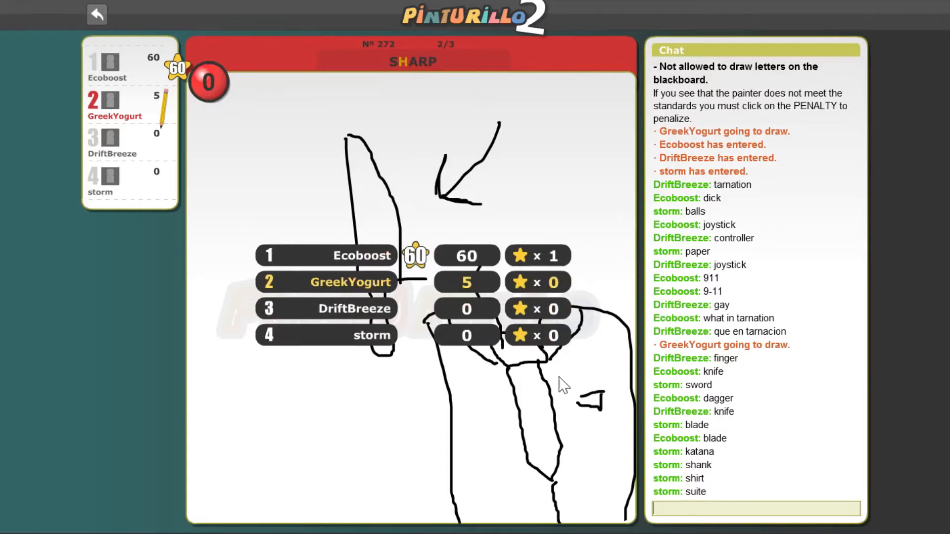
mouse_move(560, 383)
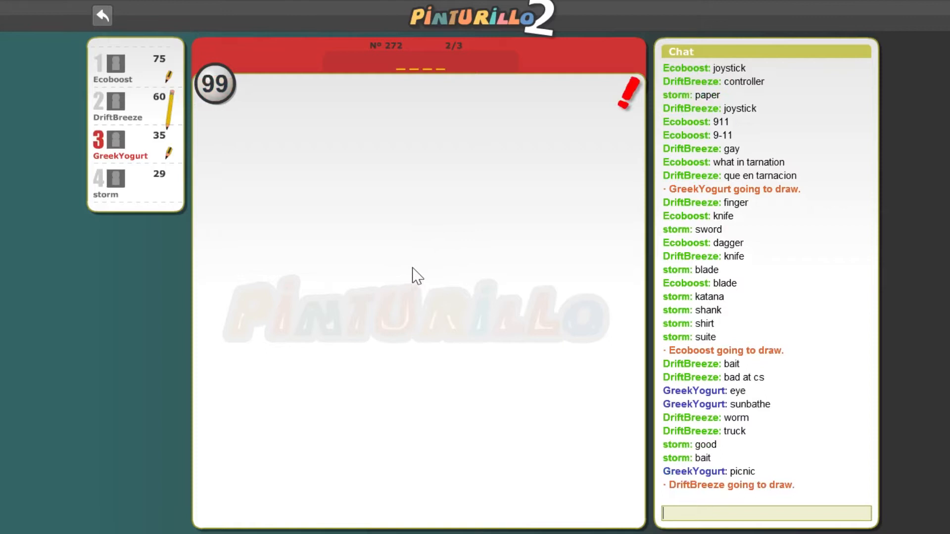
mouse_move(701, 465)
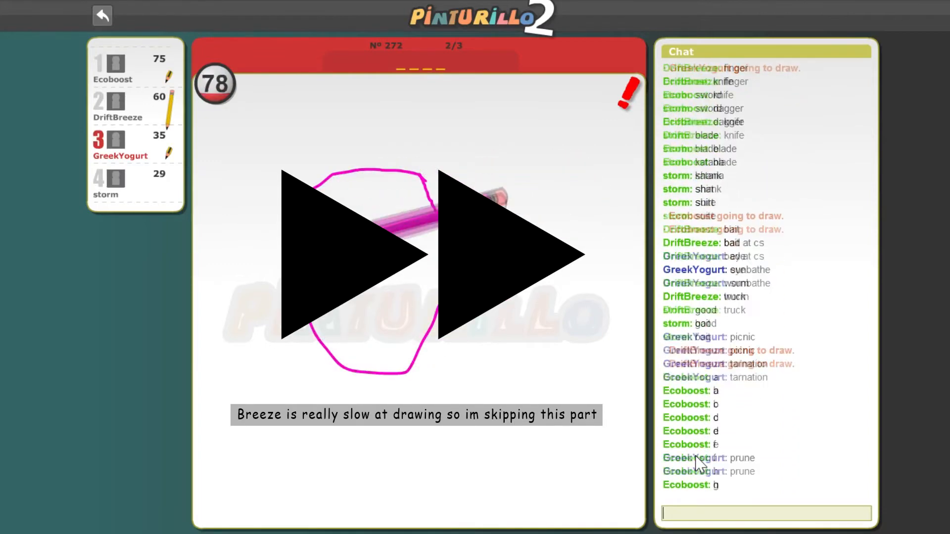
Step: Guess 'dead' in the chat and wait out the face-drawing round until HIGH is revealed
type("dead")
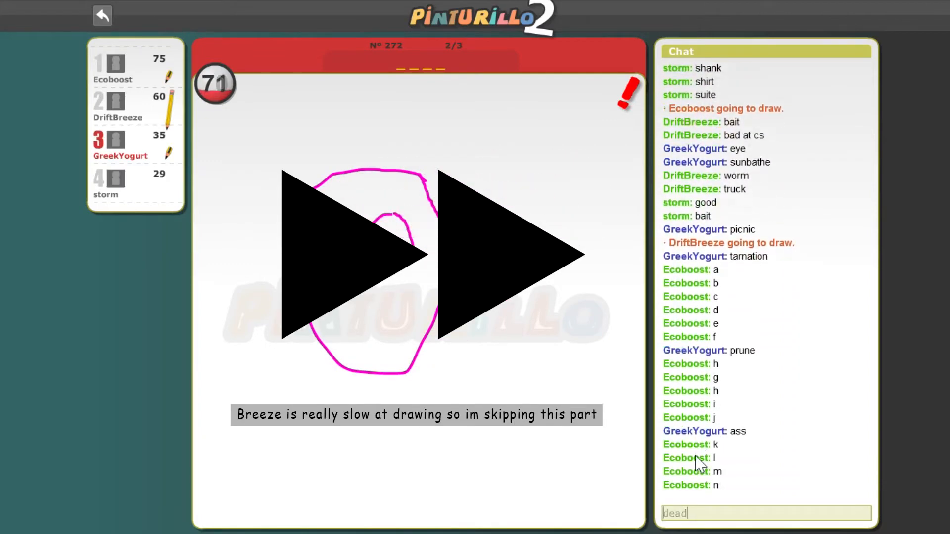
key("Return")
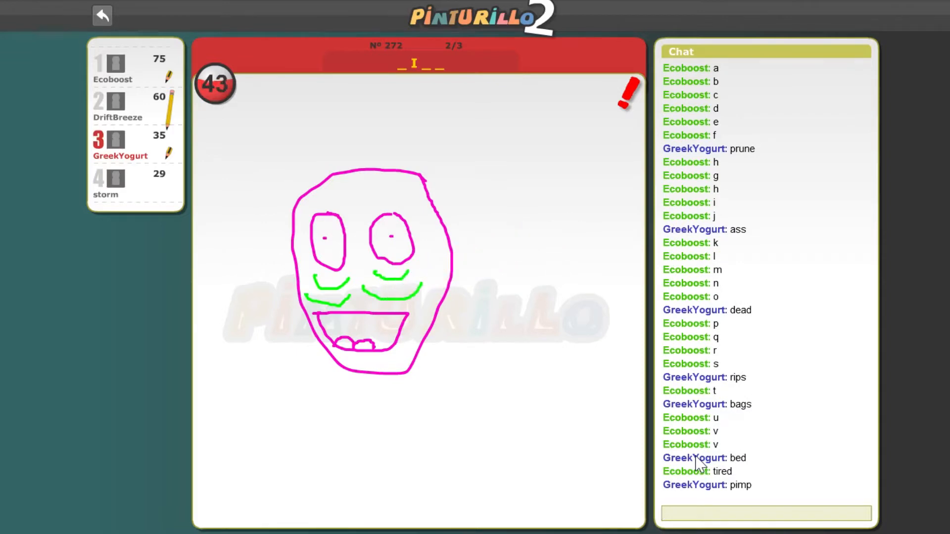
left_click(766, 513)
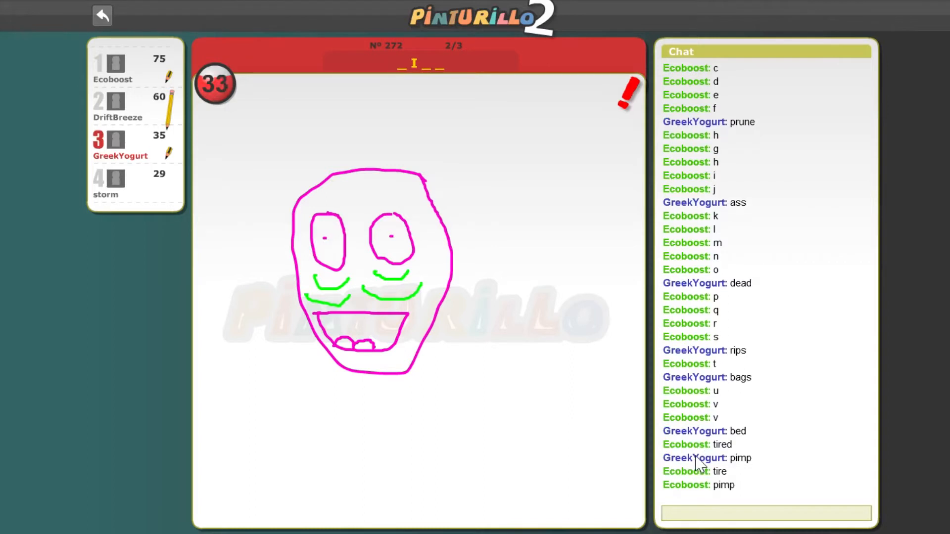
left_click(765, 514)
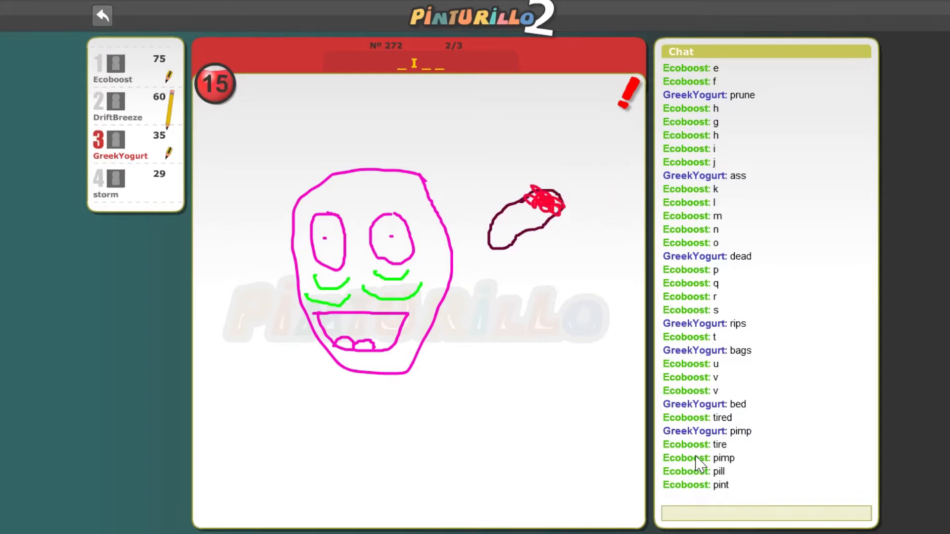
left_click(765, 513)
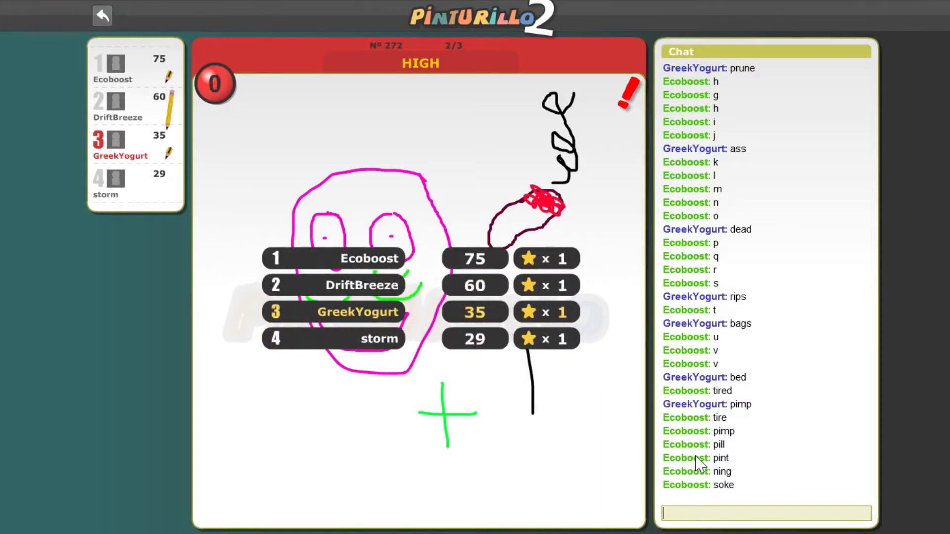
mouse_move(644, 427)
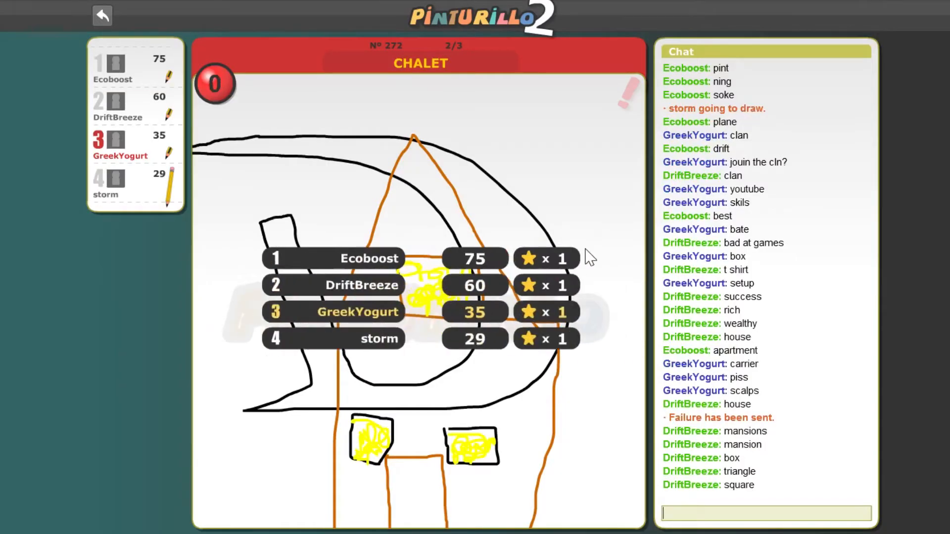
mouse_move(422, 176)
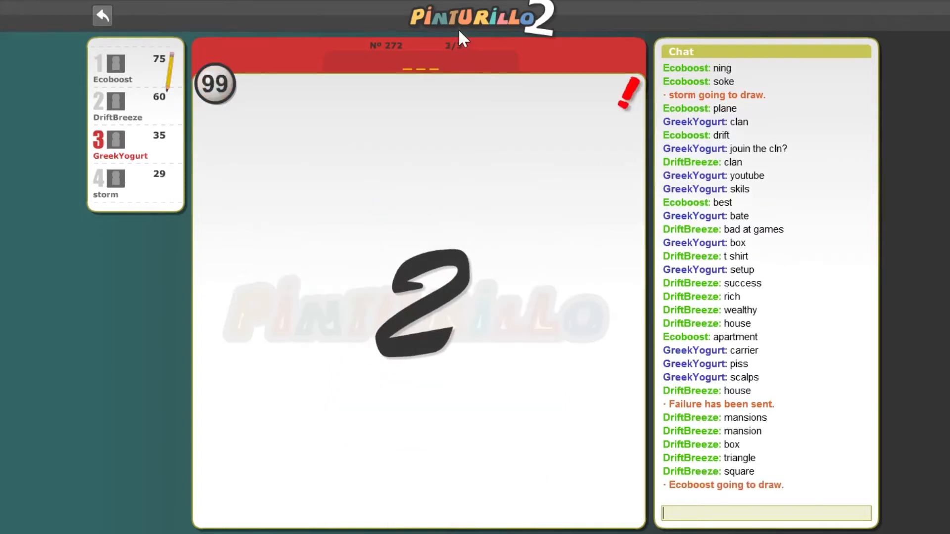
mouse_move(439, 133)
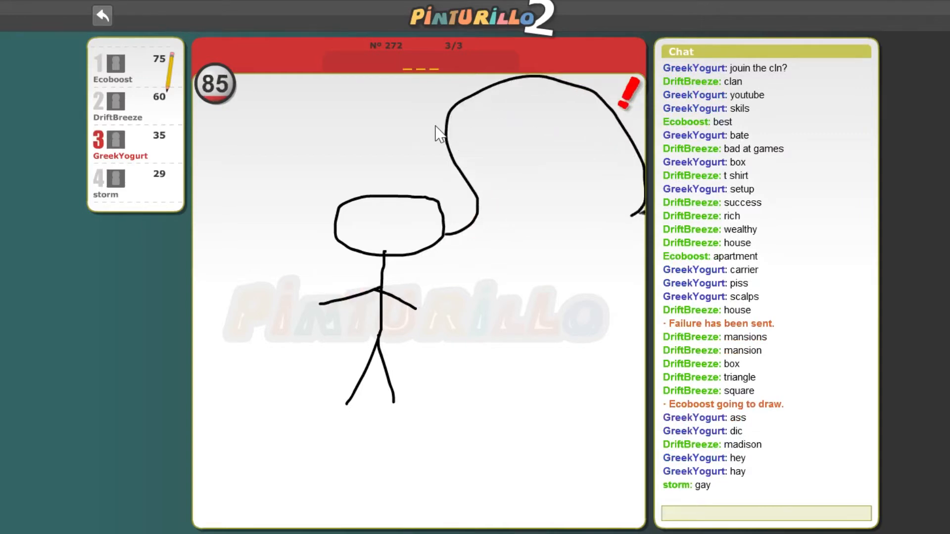
Step: Enter a partial guess 's' in the chat while the stick figure is drawn
type("s")
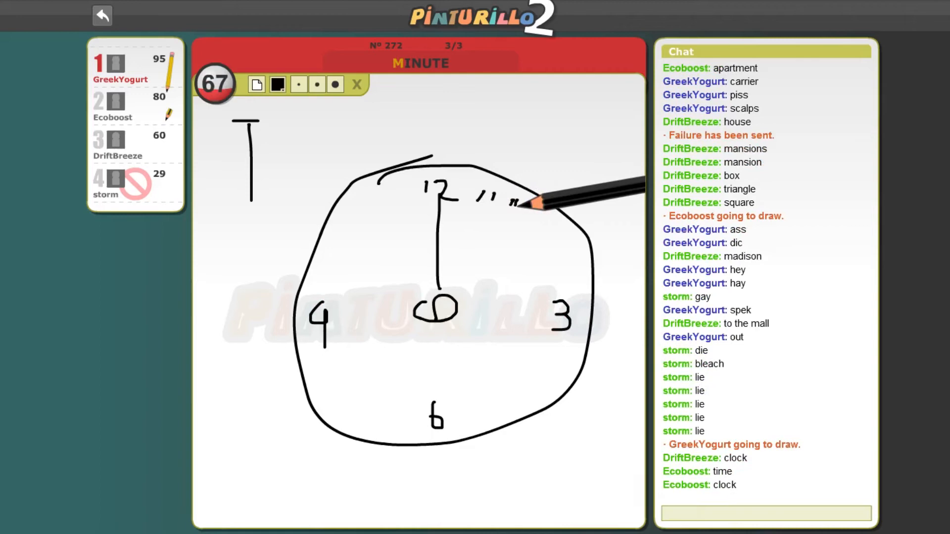
mouse_move(533, 209)
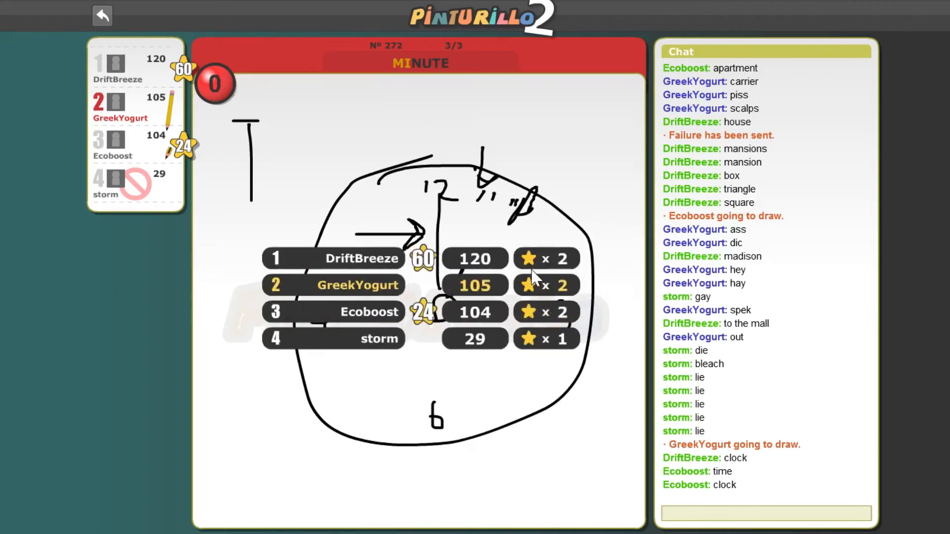
Step: Dismiss the MINUTE round's score table showing 120, 105 and 104 points
left_click(763, 513)
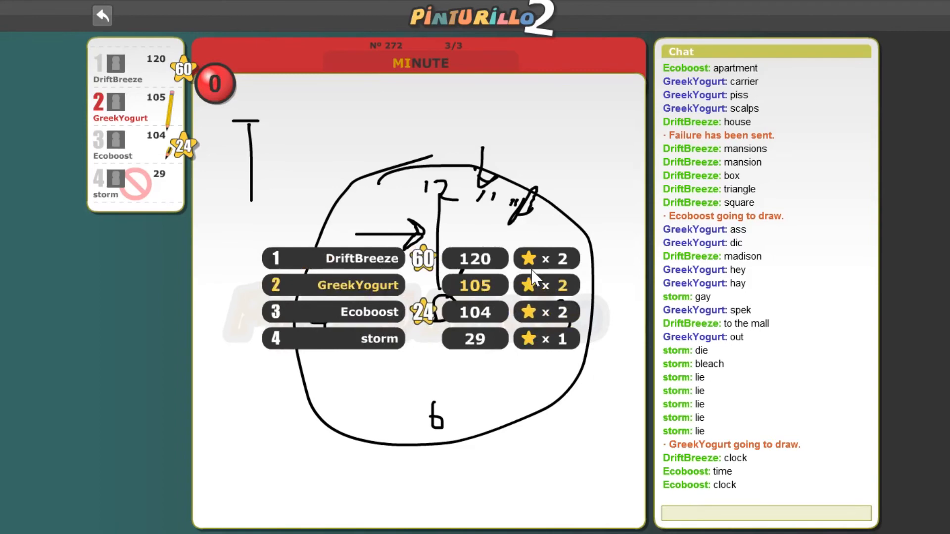
left_click(765, 514)
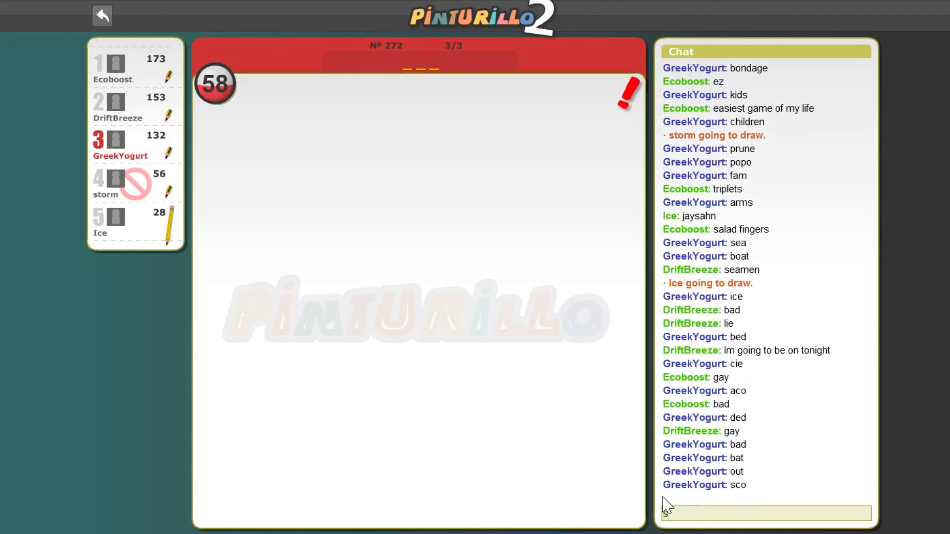
Step: Enter 'sdfg' in the chat during the last turn before Ecoboost wins with 173 points
type("sdfg")
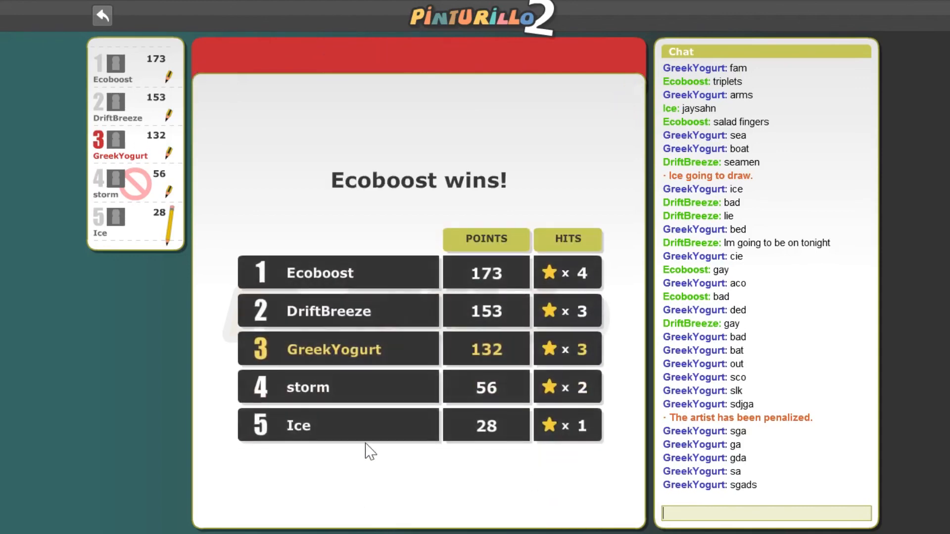
mouse_move(539, 399)
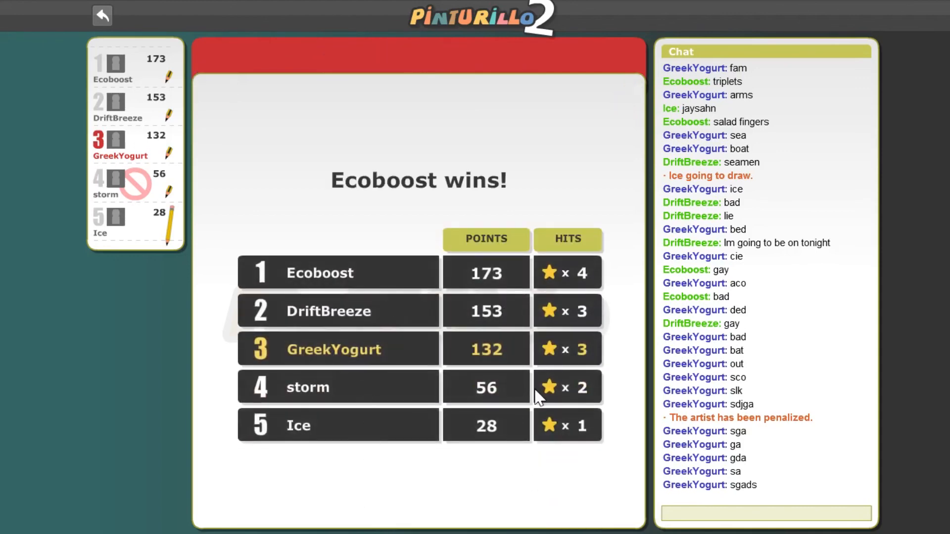